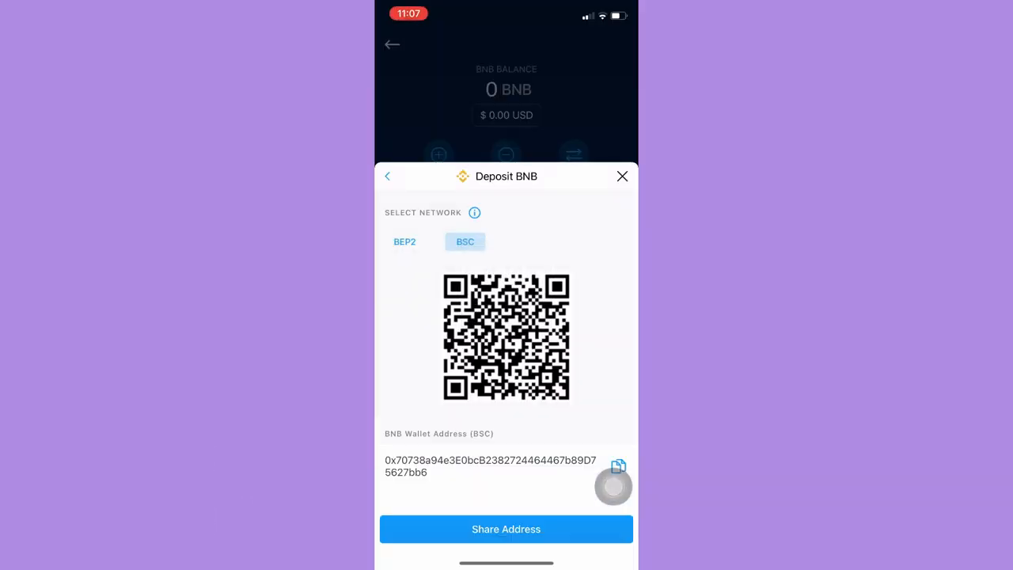
Dismiss the BNB deposit address sheet and back out of Crypto Wallet to Home.
left_click(622, 176)
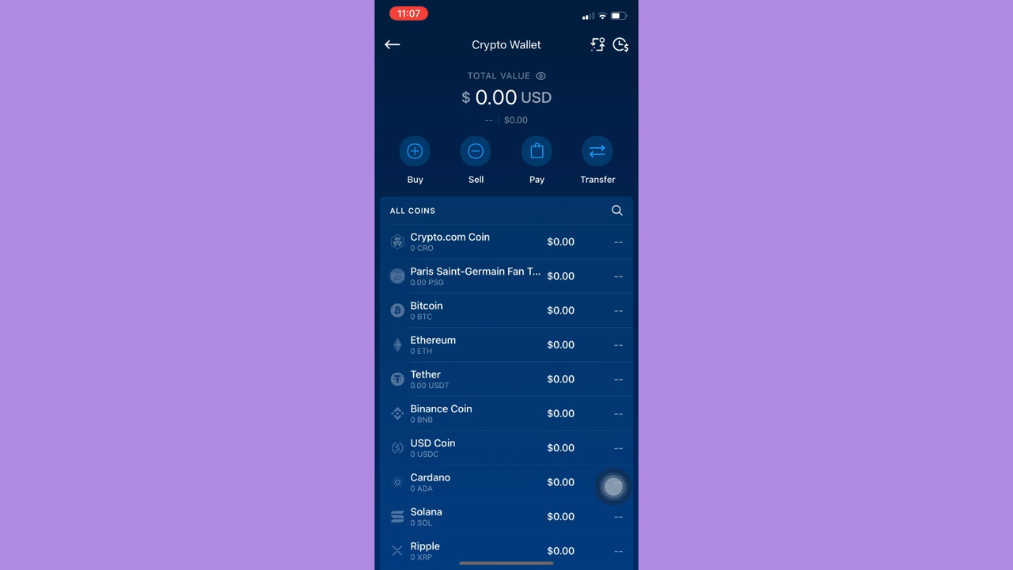
left_click(393, 45)
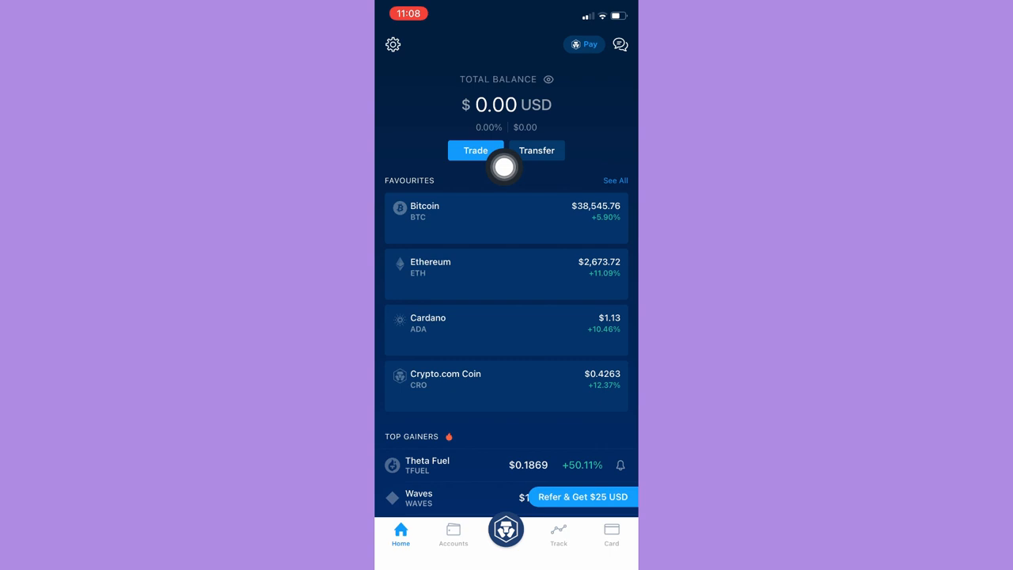
left_click(475, 150)
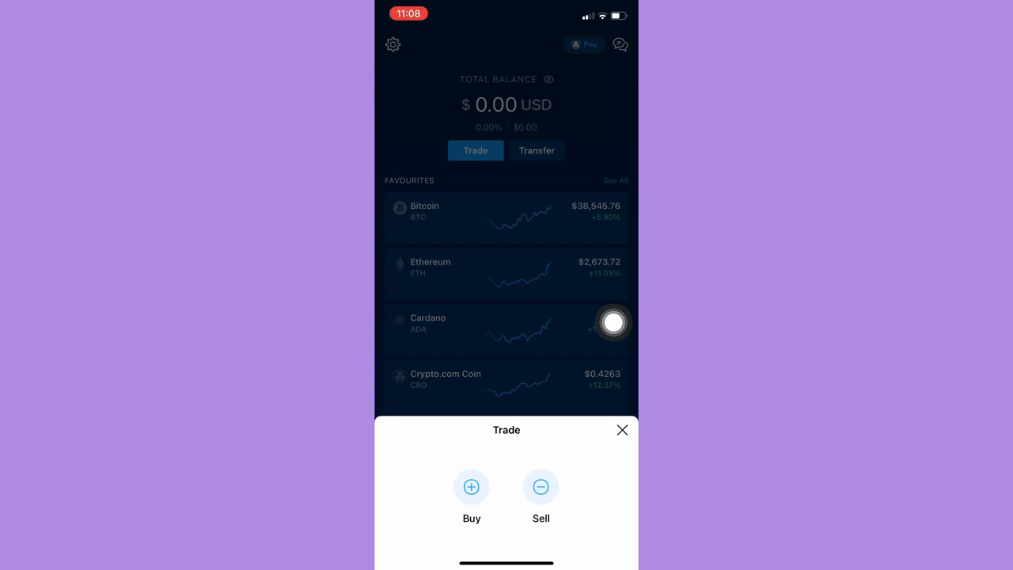
left_click(472, 488)
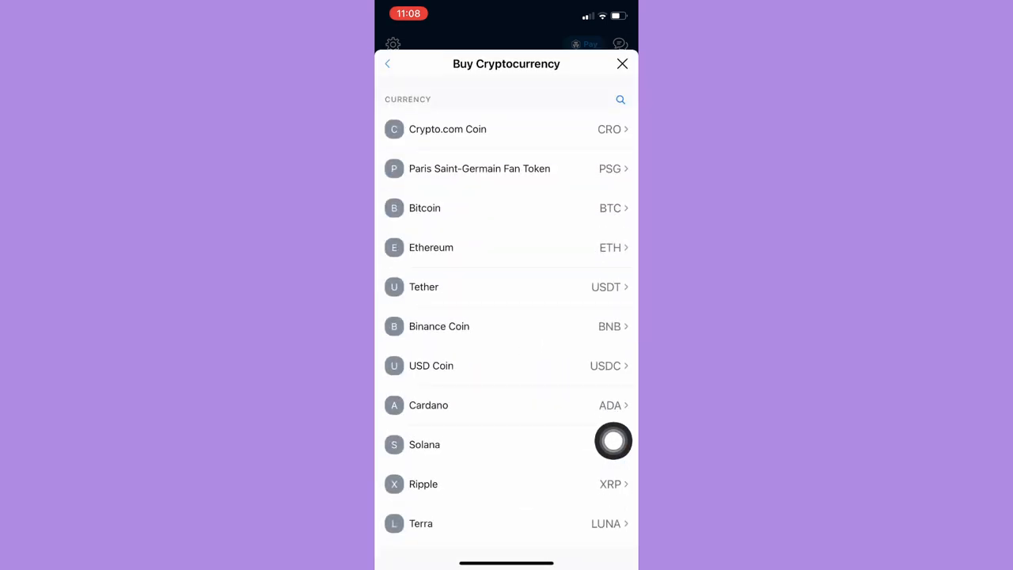
left_click(431, 246)
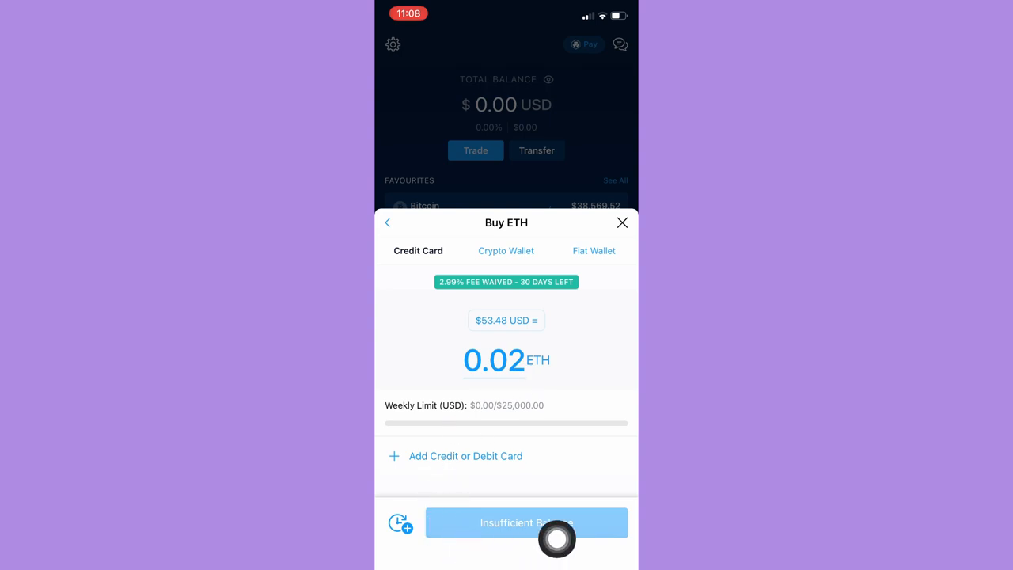
mouse_move(567, 514)
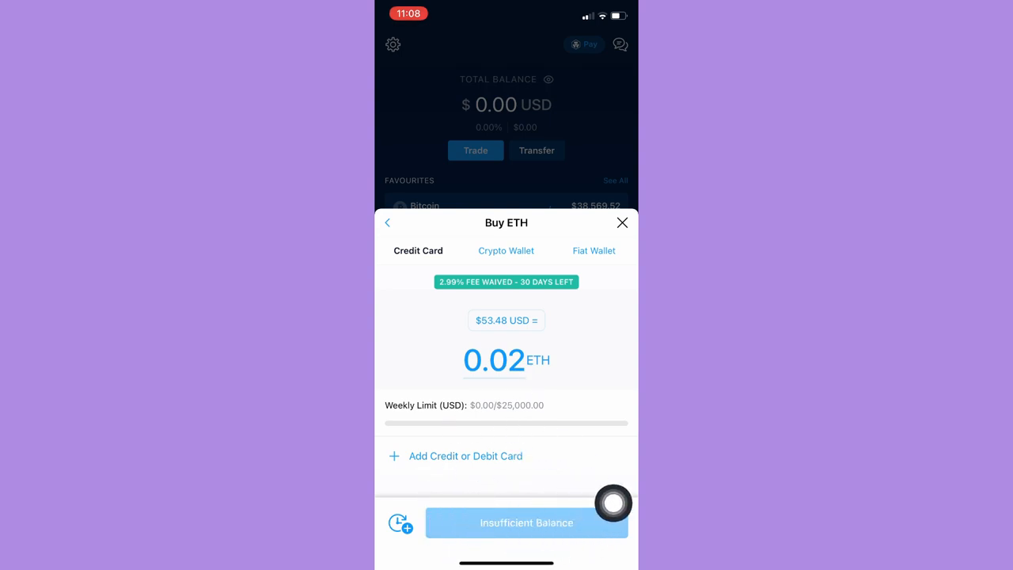
left_click(622, 222)
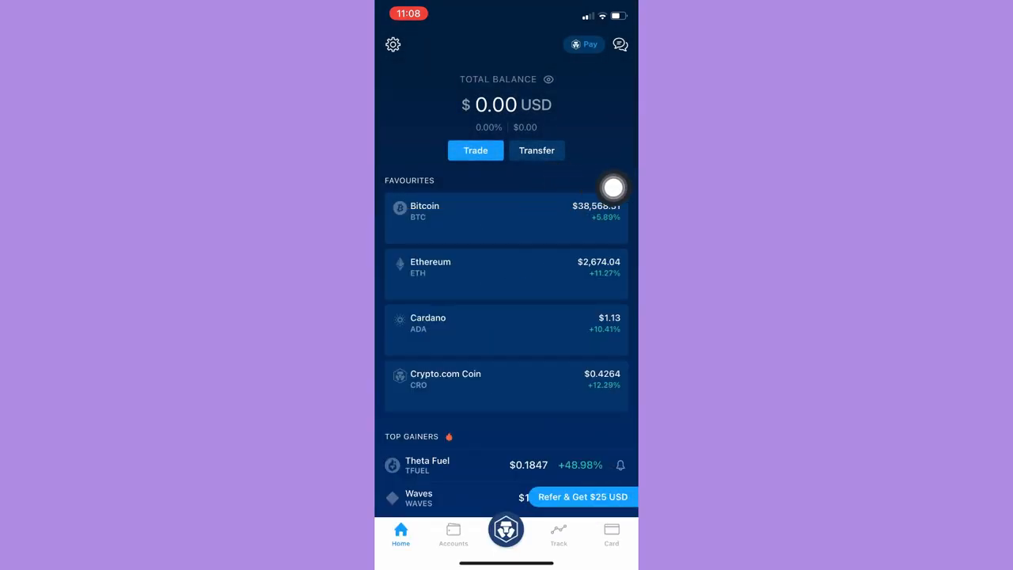
left_click(536, 150)
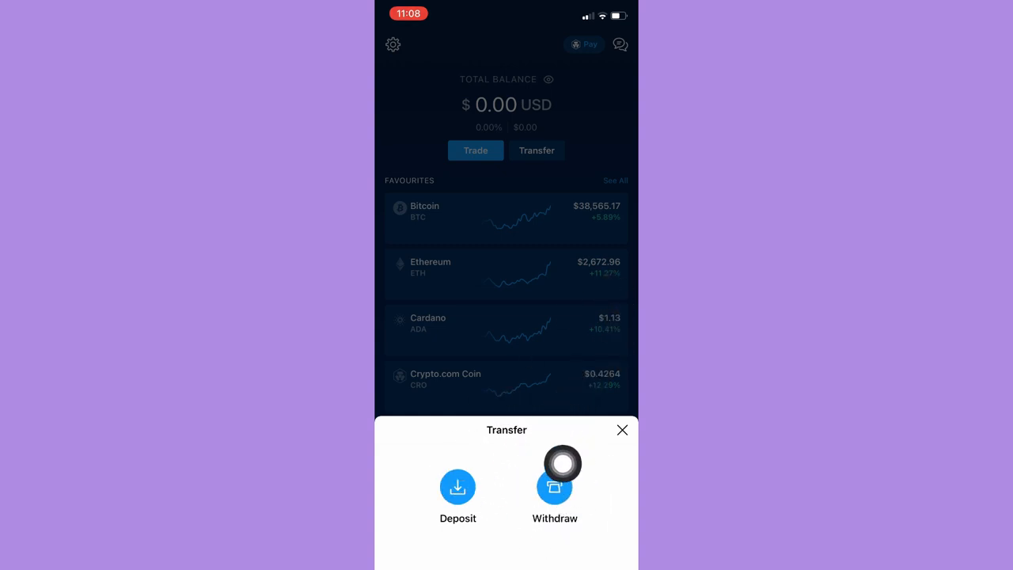
mouse_move(498, 525)
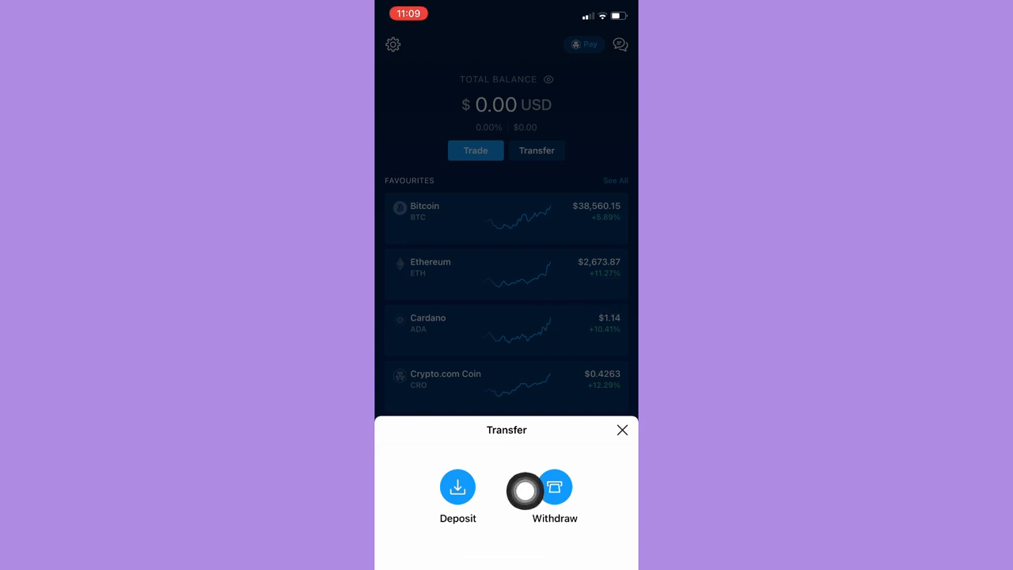
left_click(554, 487)
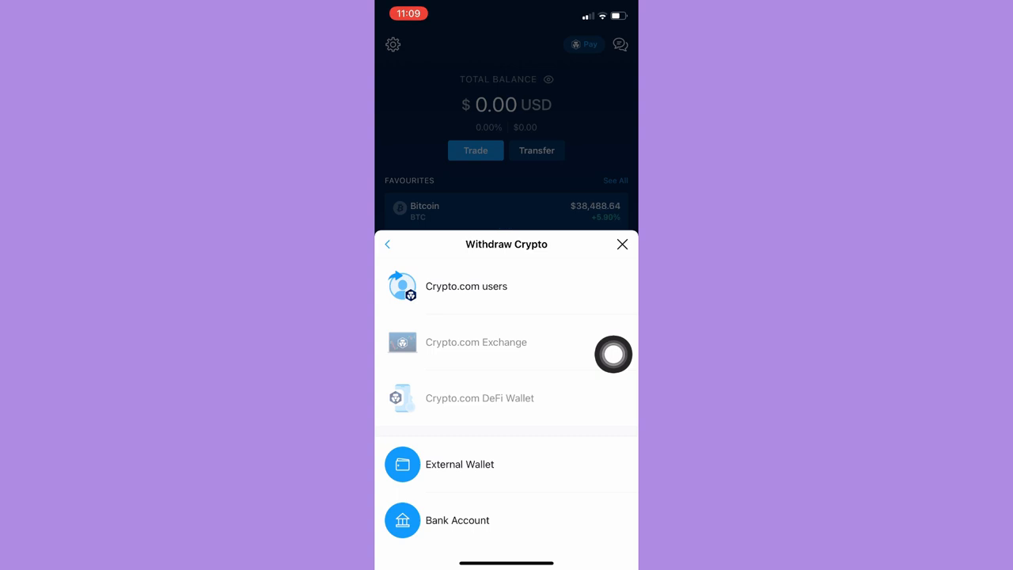
left_click(622, 244)
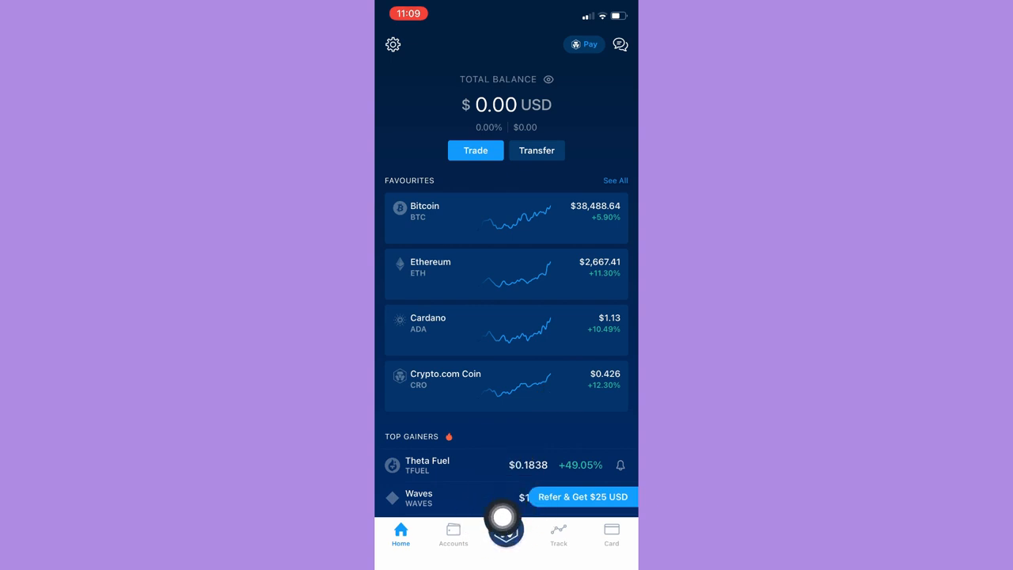
mouse_move(609, 380)
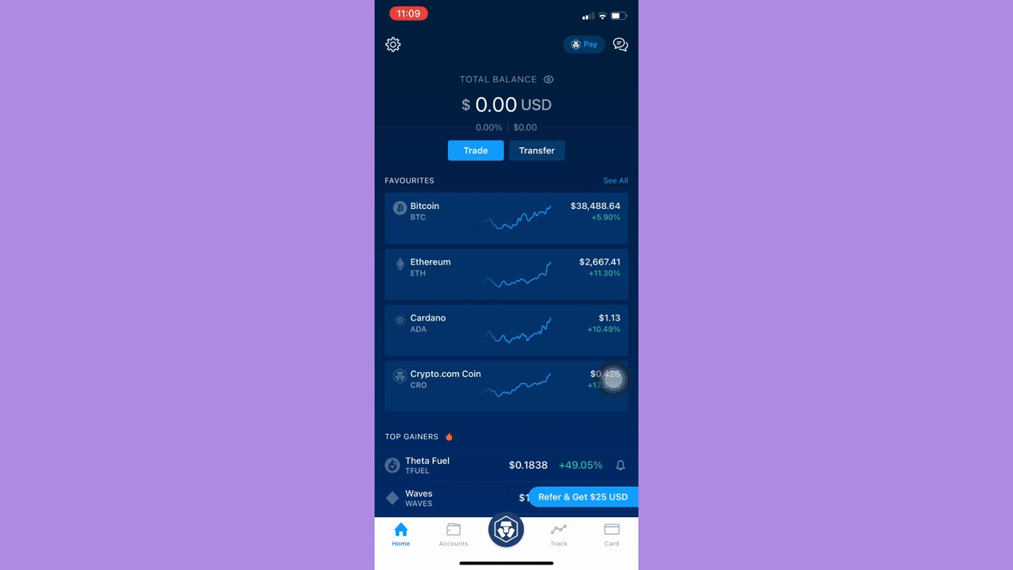
Browse the Crypto Wallet coin balances, then return to the Accounts overview of all balances.
left_click(507, 529)
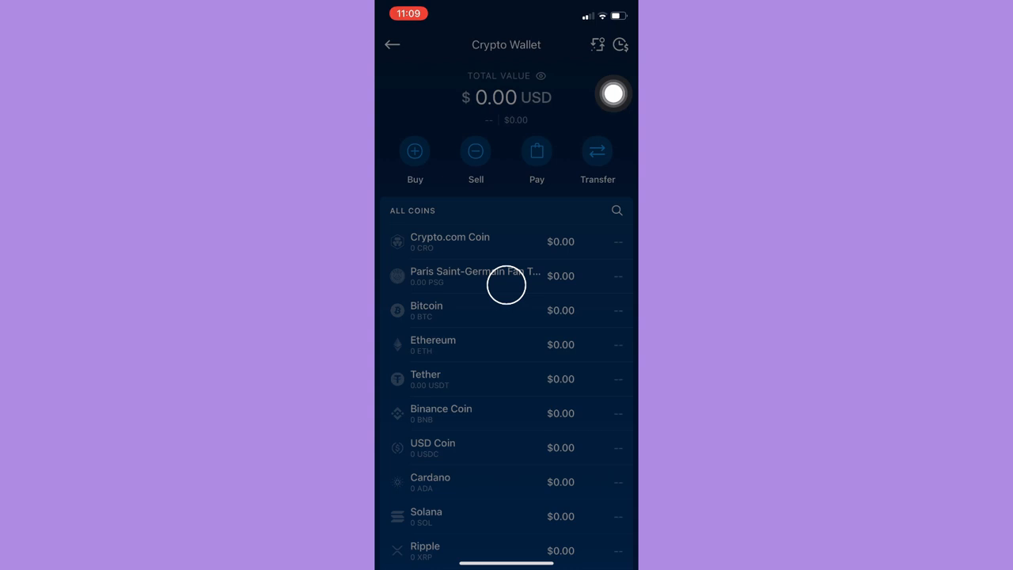
left_click(507, 285)
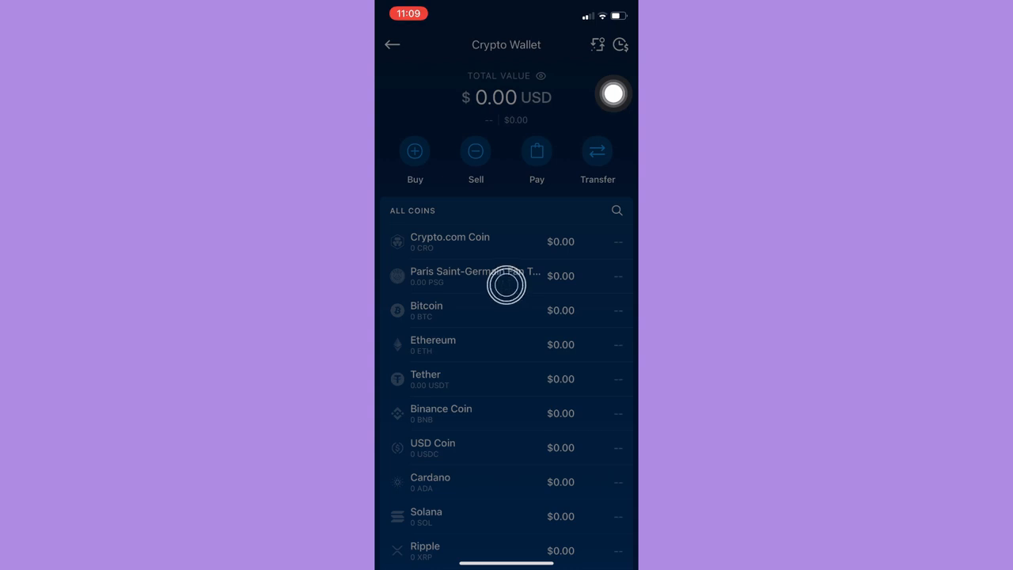
scroll("down", 3)
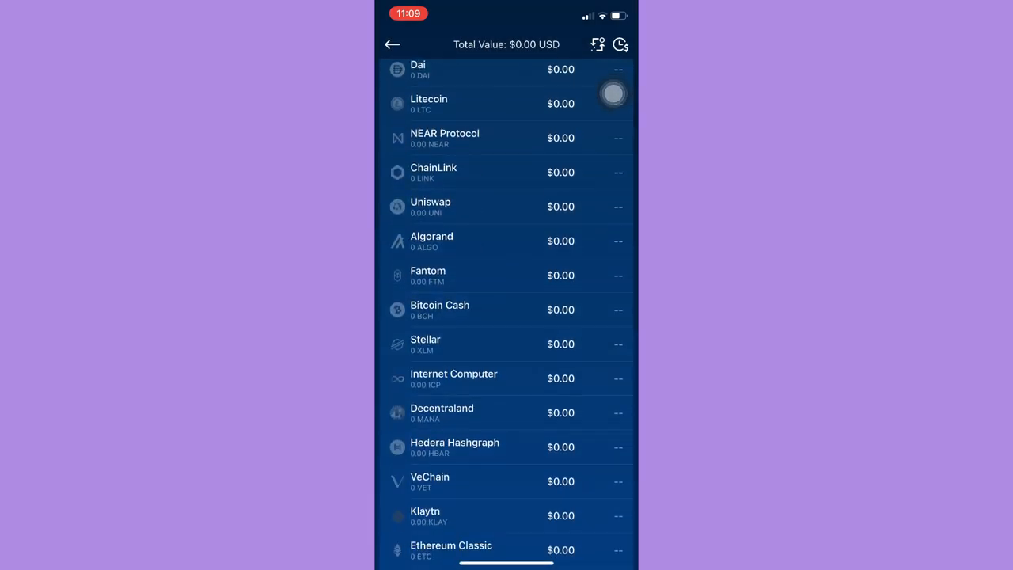
left_click(393, 44)
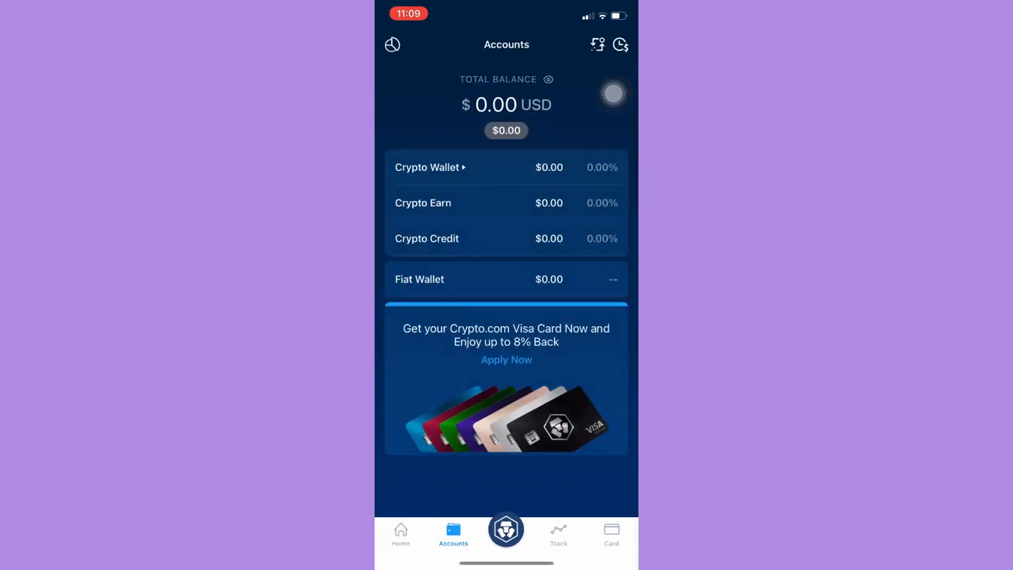
left_click(506, 530)
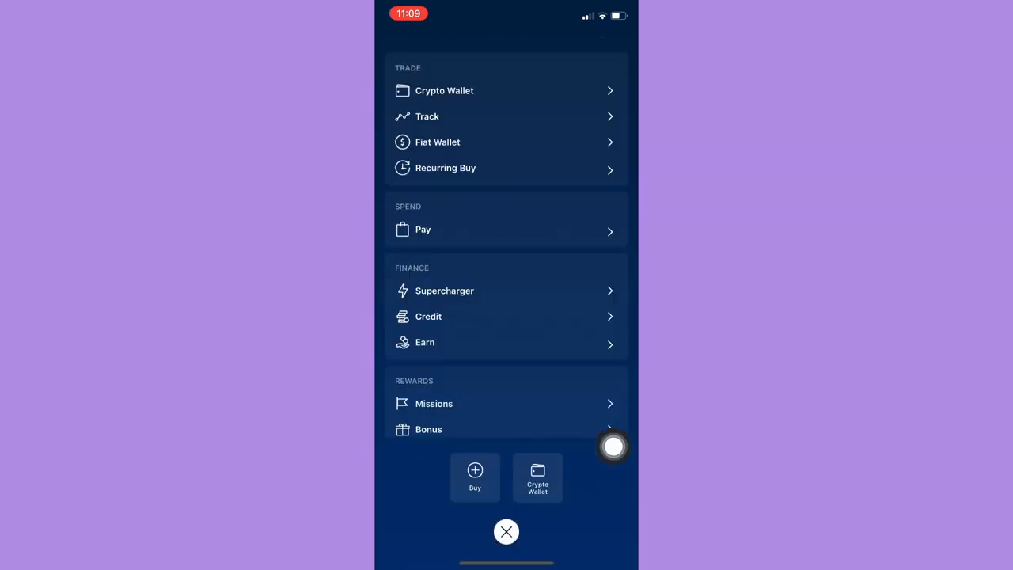
mouse_move(610, 162)
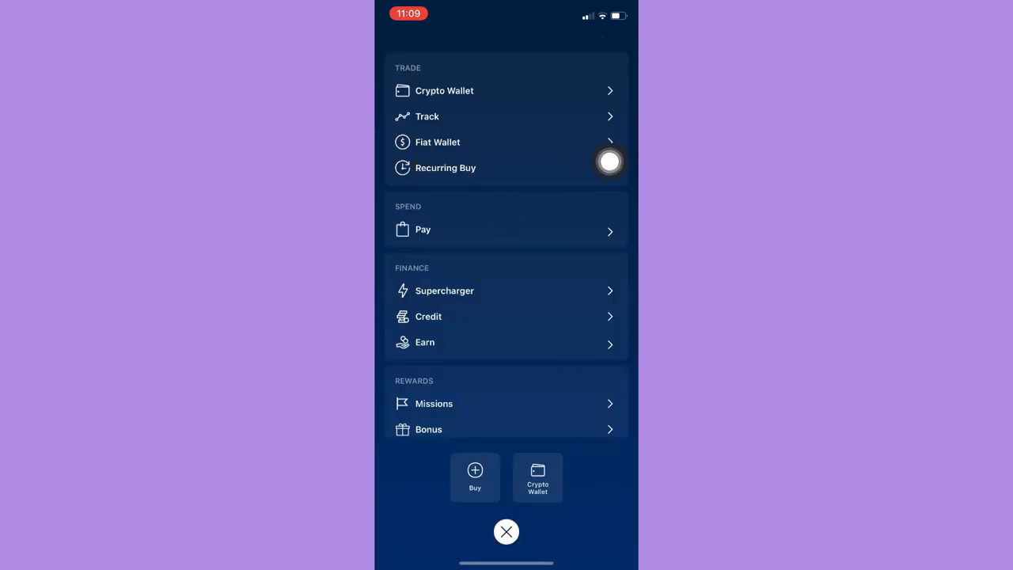
left_click(437, 142)
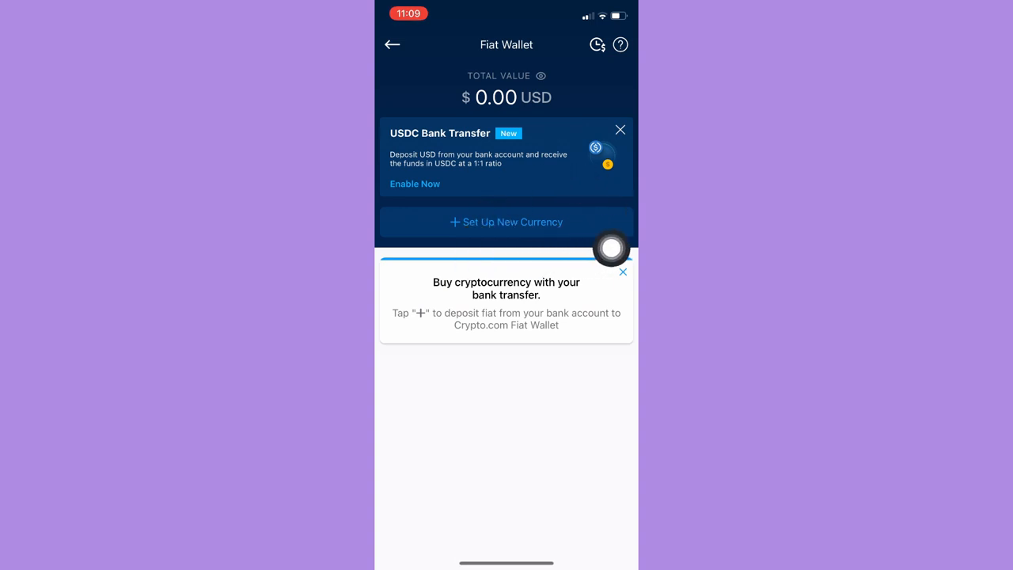
left_click(392, 44)
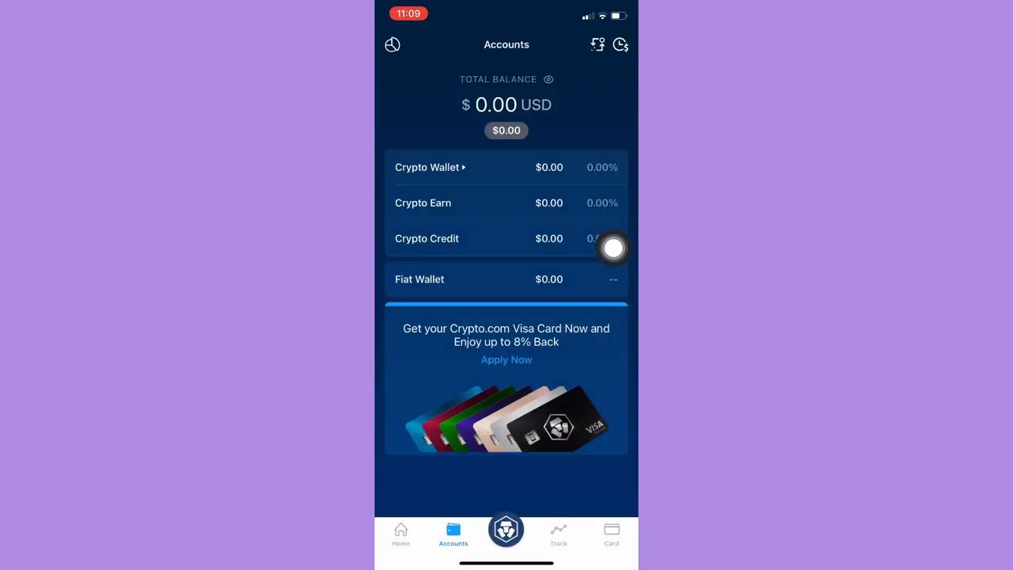